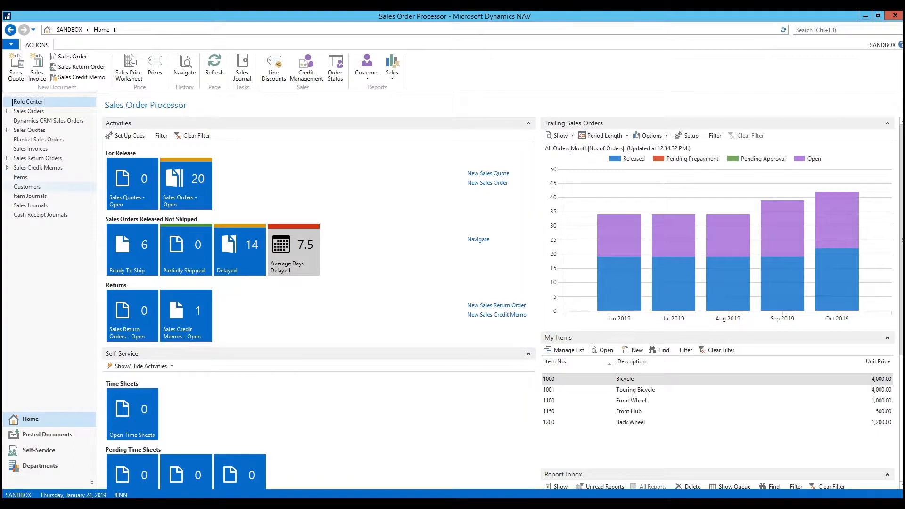
Step: Start a new ship-to address record from Spotsmeyer's Furnishings' customer card
click(28, 187)
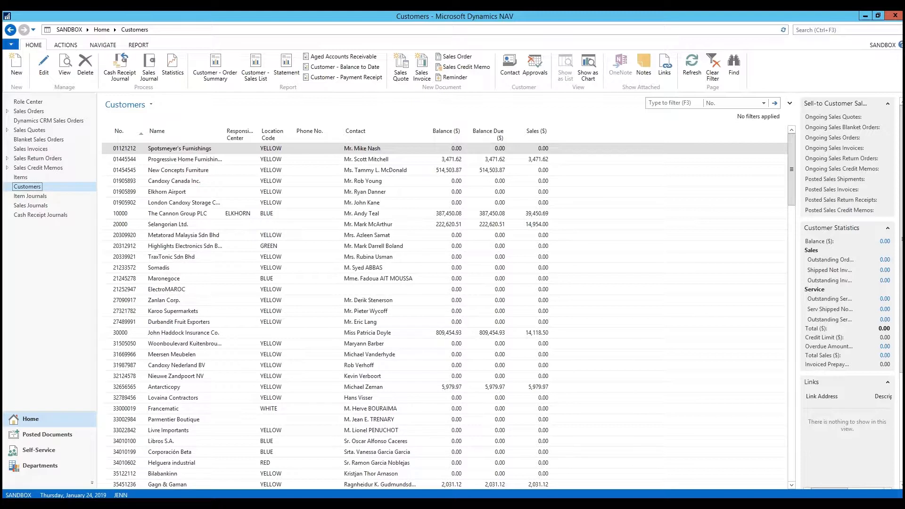
click(180, 149)
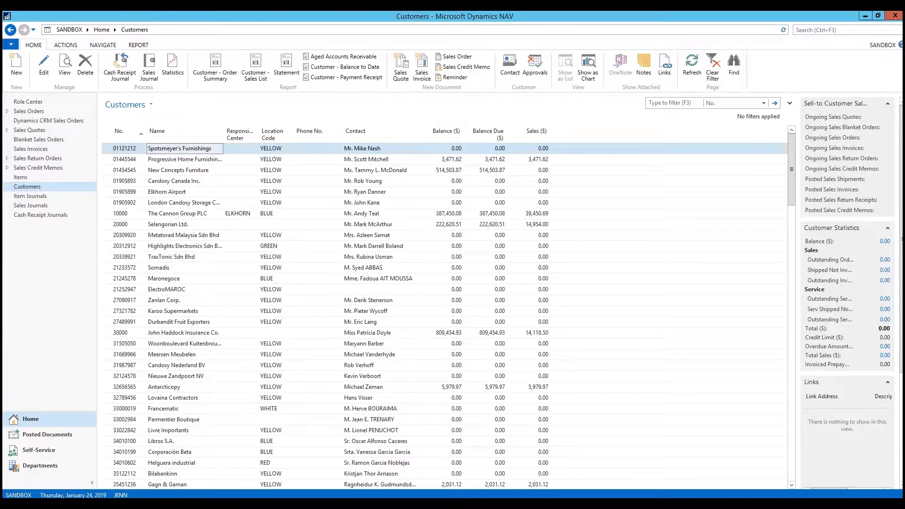
double_click(179, 148)
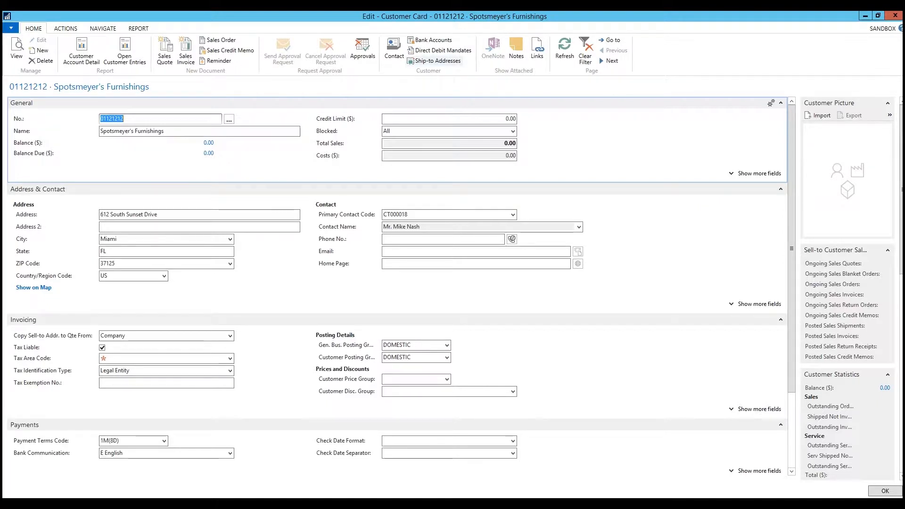
click(437, 61)
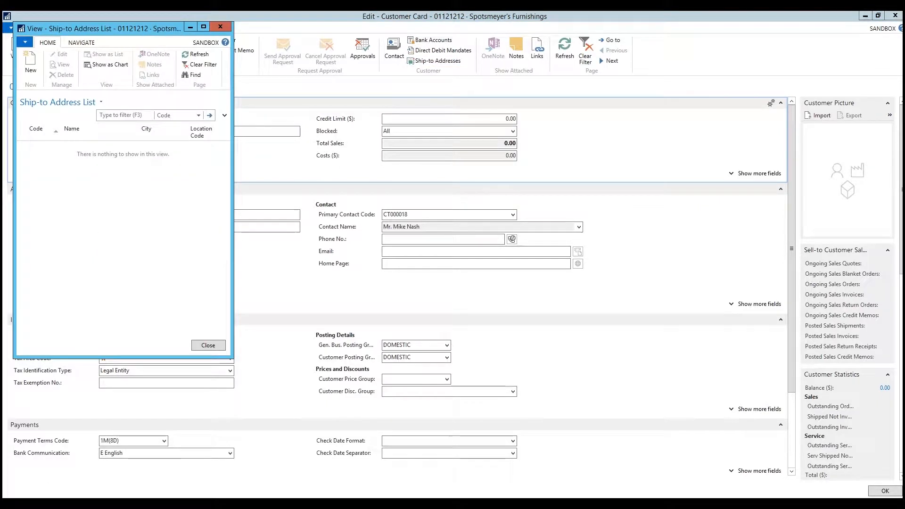
click(30, 62)
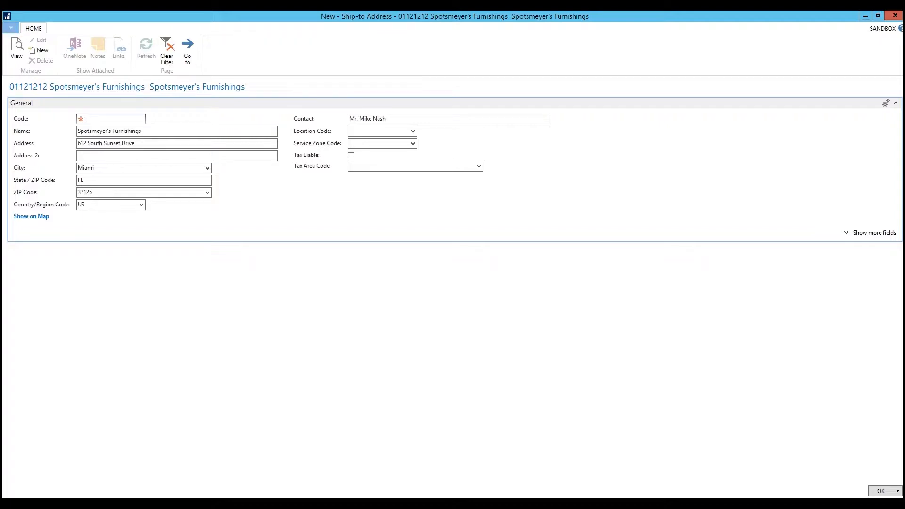
Step: Check About This Page to confirm the card's source table is Ship-to Address (222)
click(11, 27)
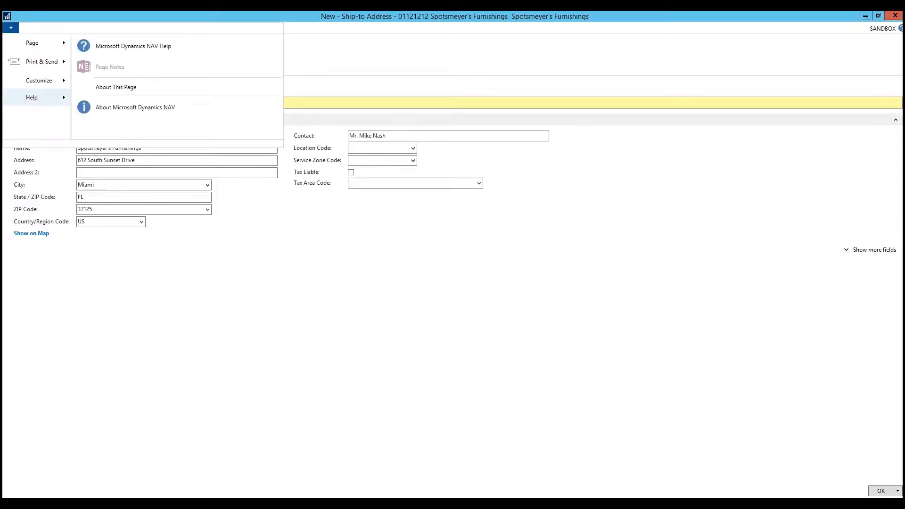
click(115, 86)
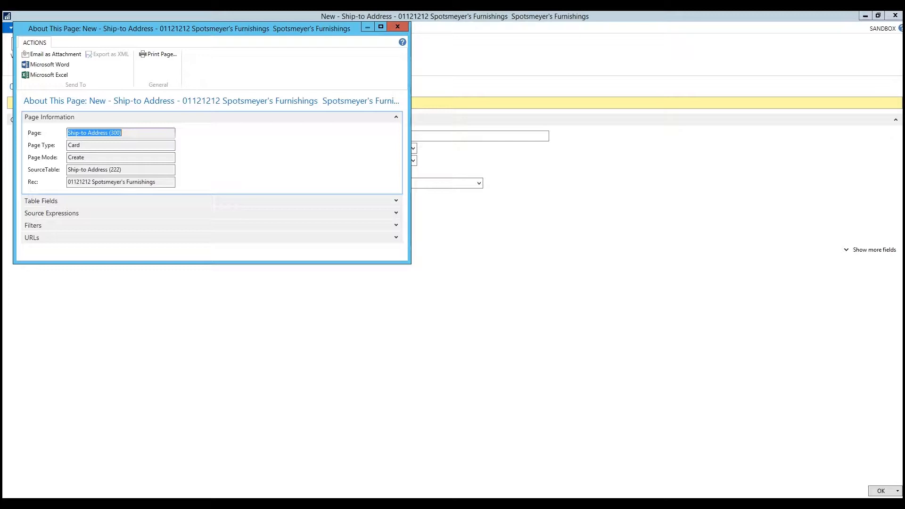
click(397, 27)
text(rapidstart)
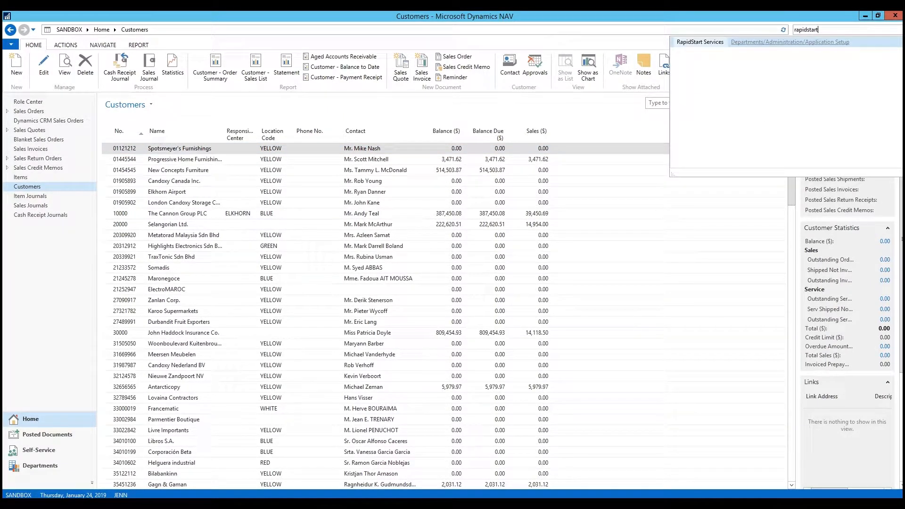
Step: Open the RapidStart Configuration Worksheet and enter 222 under Table ID
click(699, 42)
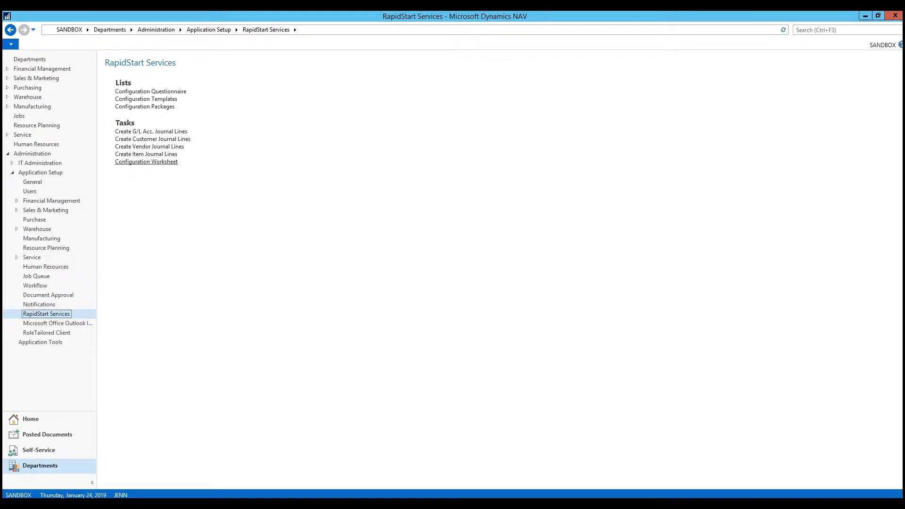
click(146, 162)
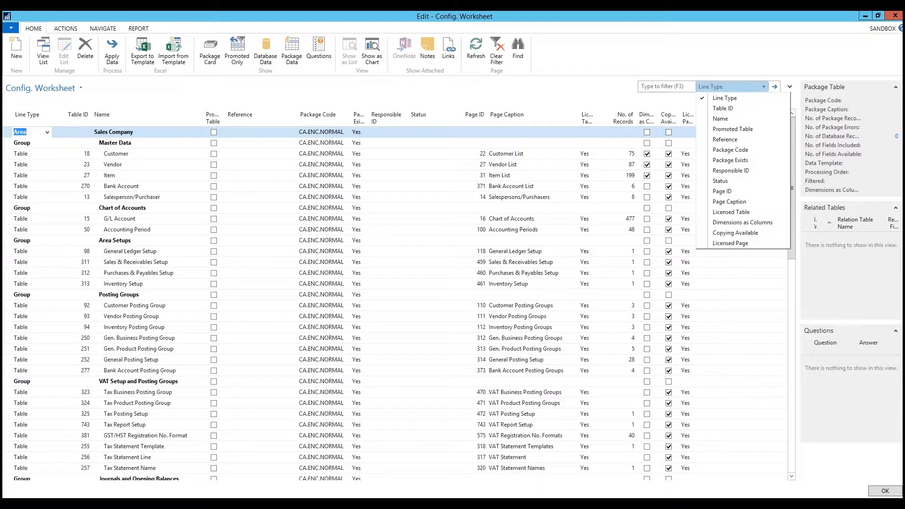
click(722, 108)
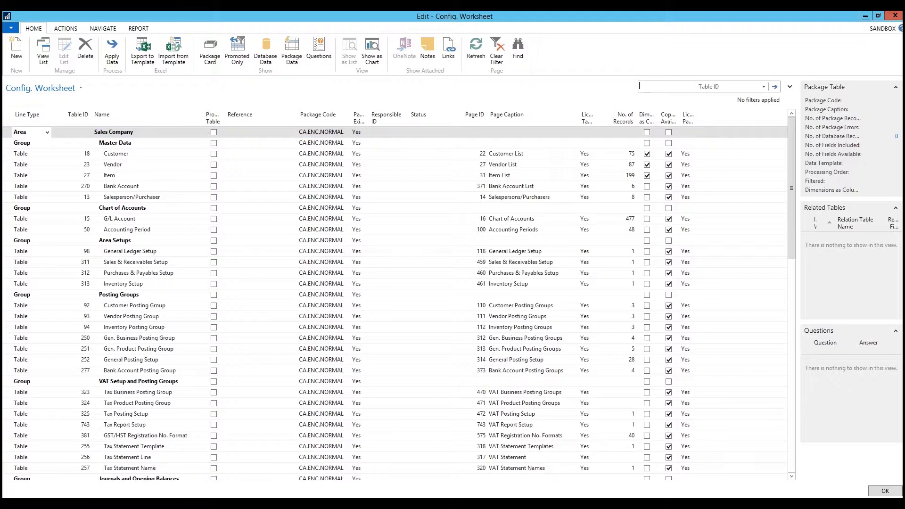
text(222)
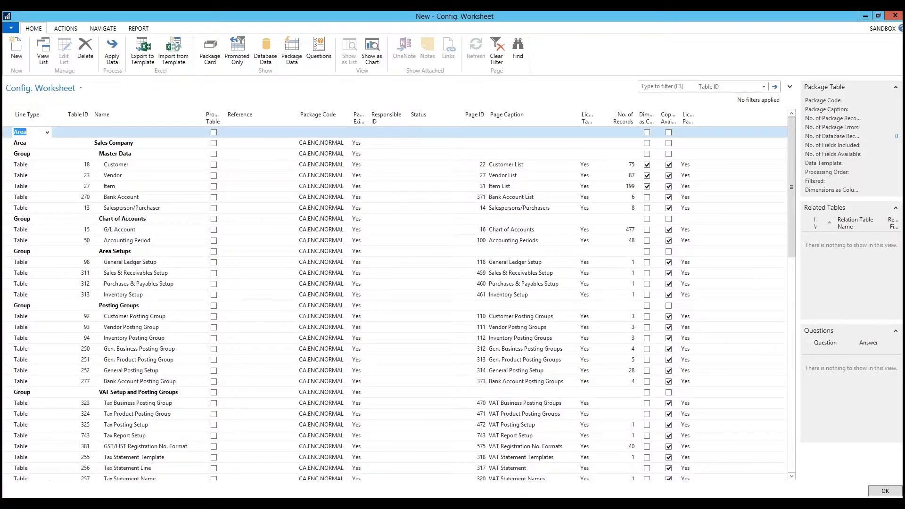
Step: Make the new worksheet line a Table line for table 222, Ship-to Address
click(47, 132)
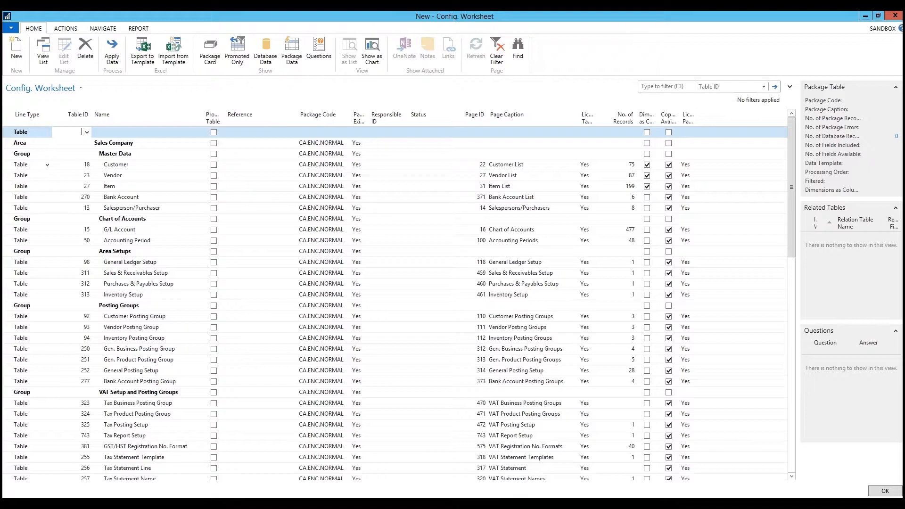
text(222)
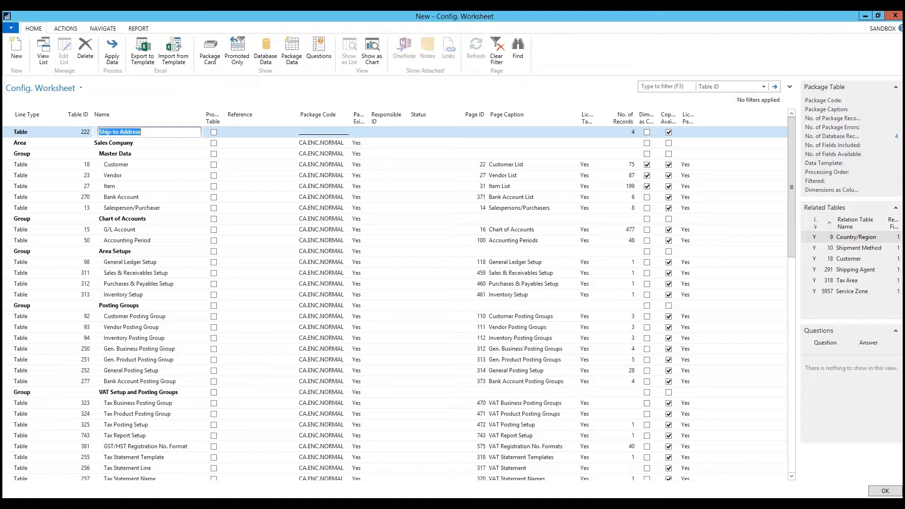
Step: Look up a Package Code such as CA.ENC.NORMAL for the Ship-to Address line
click(64, 28)
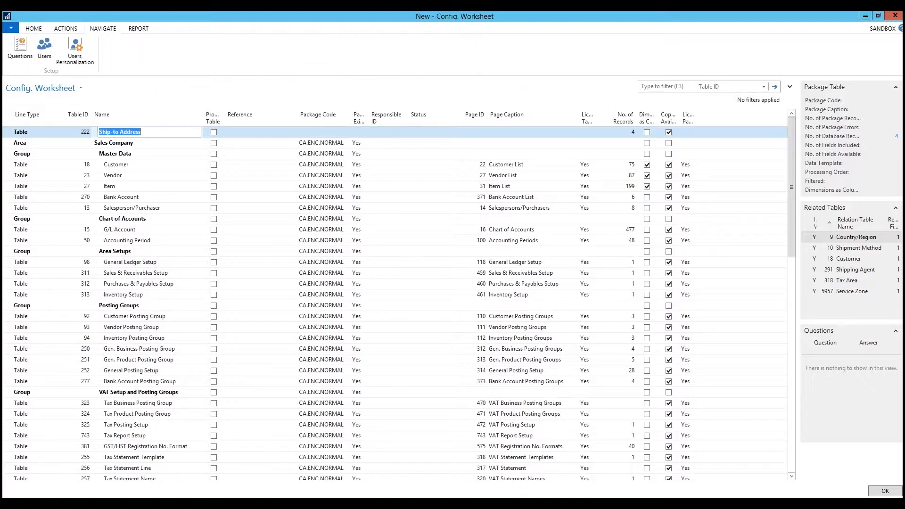
click(65, 29)
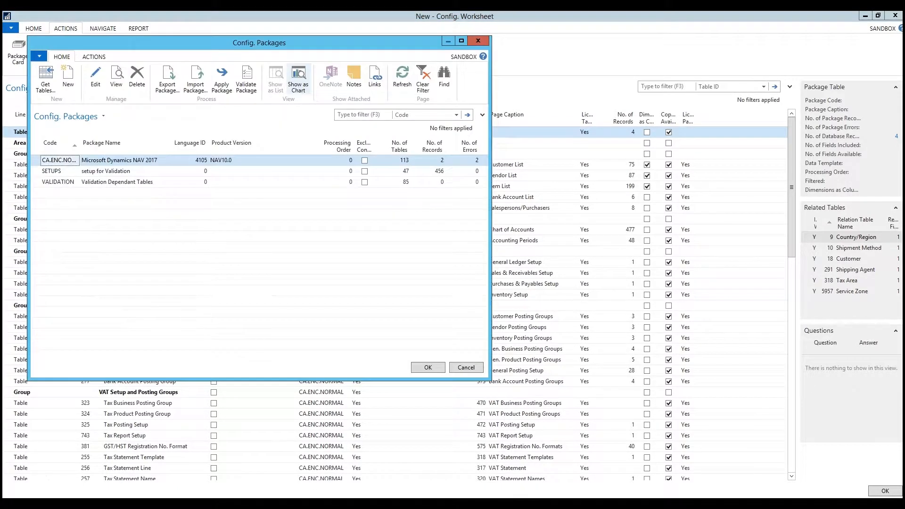
mouse_move(298, 78)
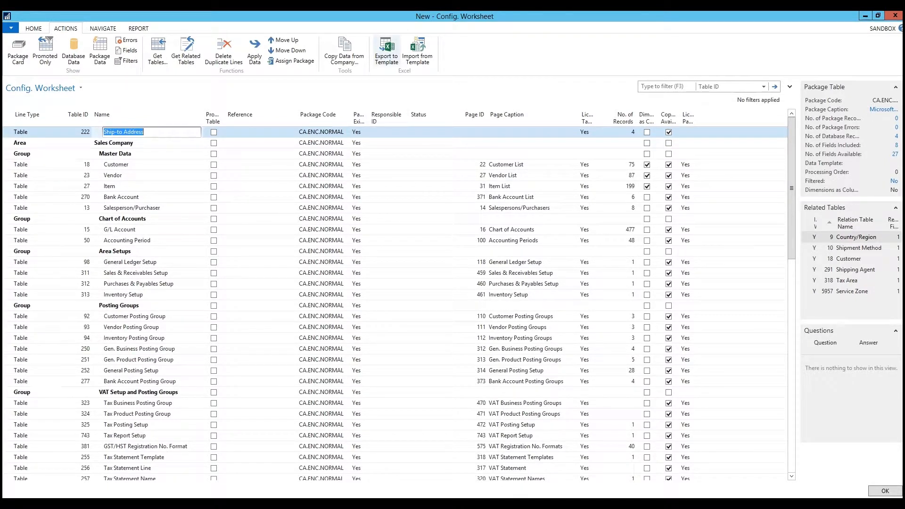
mouse_move(385, 50)
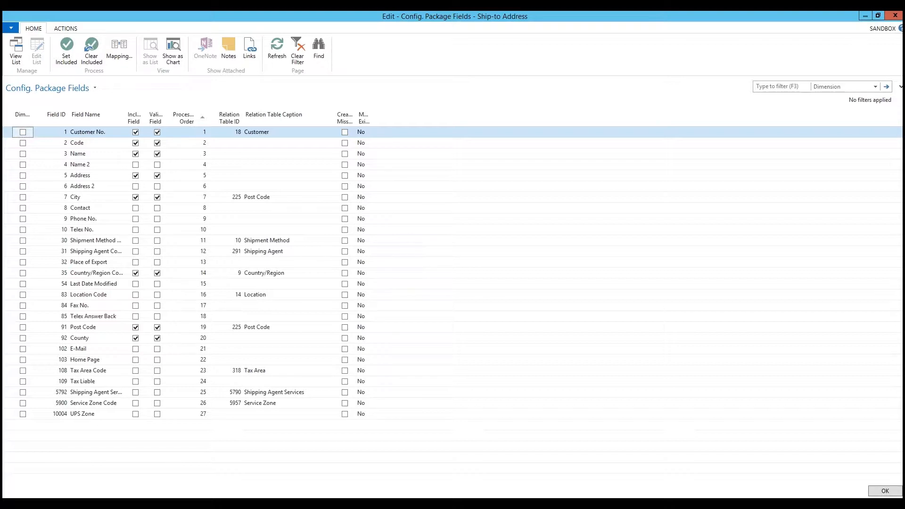
Step: Include the Contact, Fax No., Location Code, E-Mail and Tax Liable fields, then return to the worksheet
click(79, 208)
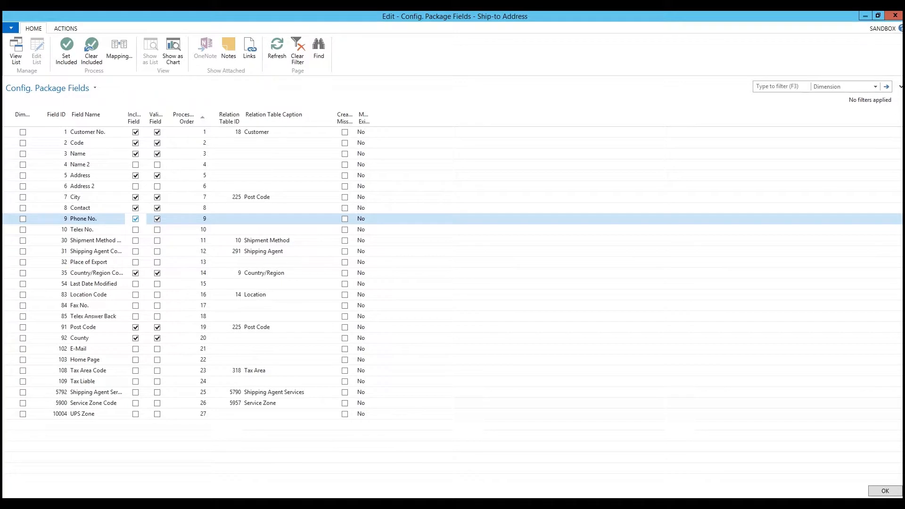
click(136, 218)
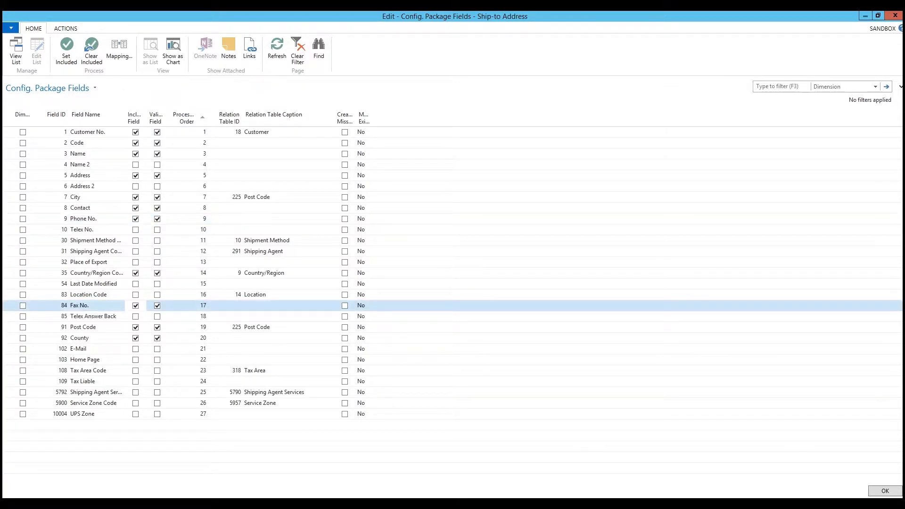
click(90, 294)
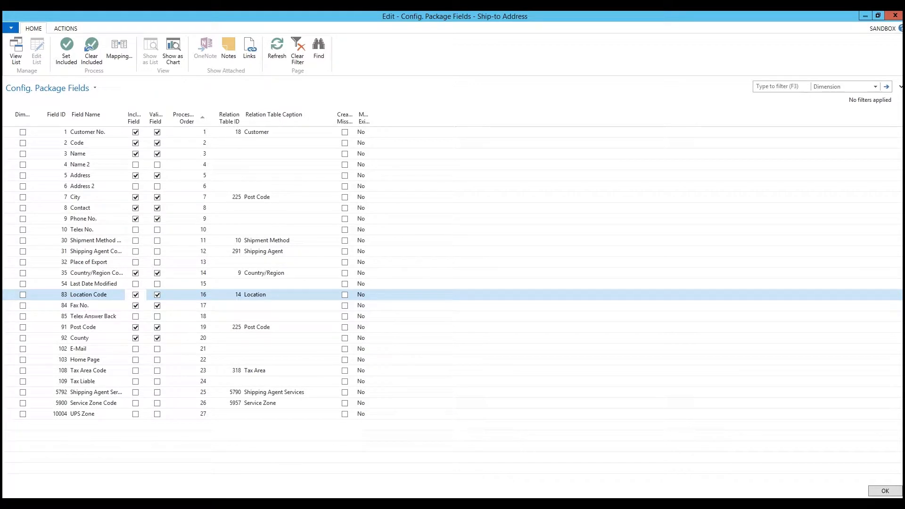
click(88, 370)
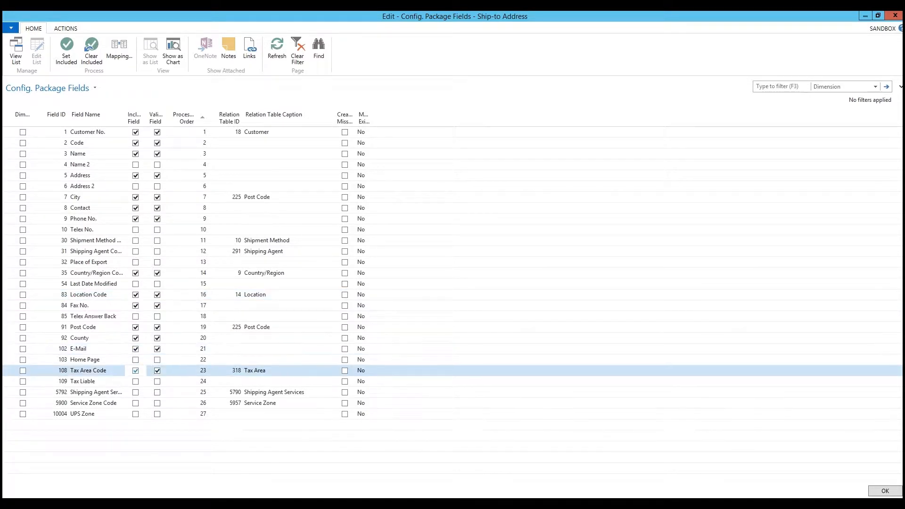
click(82, 380)
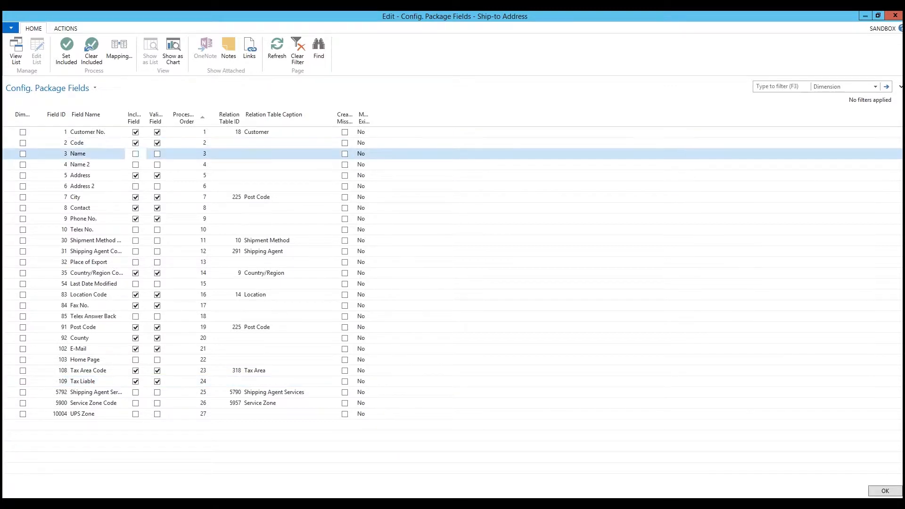
click(134, 154)
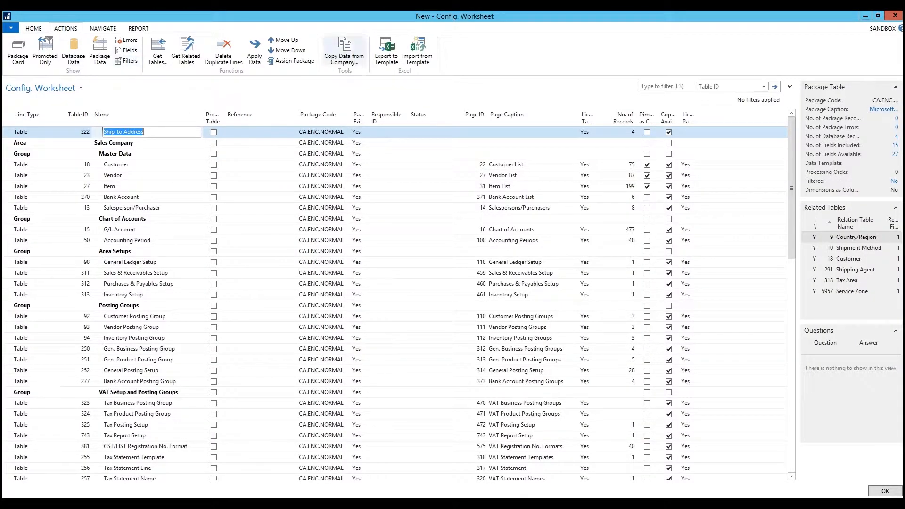
mouse_move(386, 50)
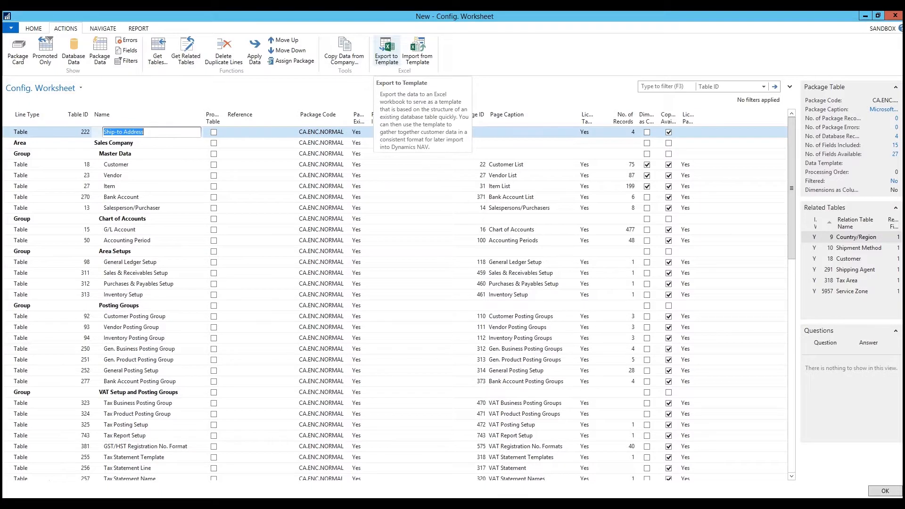
Step: Export the Ship-to Address line to an Excel template and open the workbook
click(385, 50)
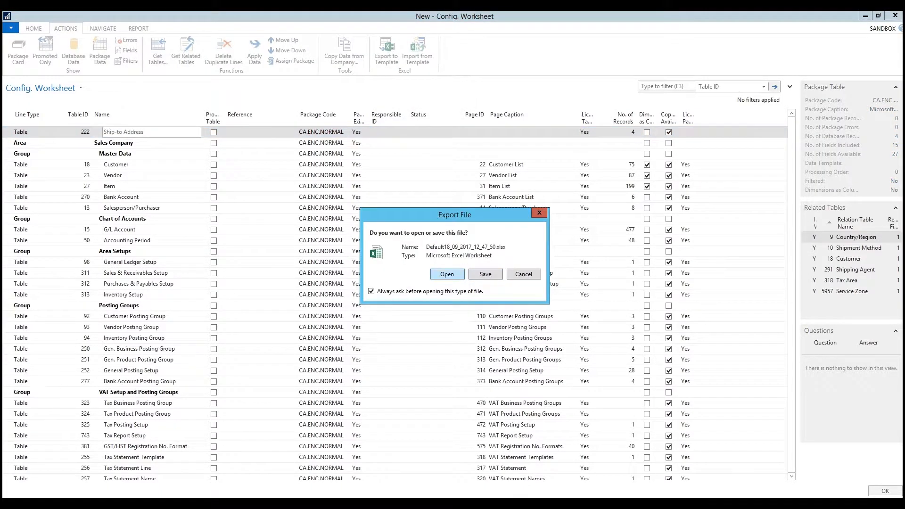
click(446, 274)
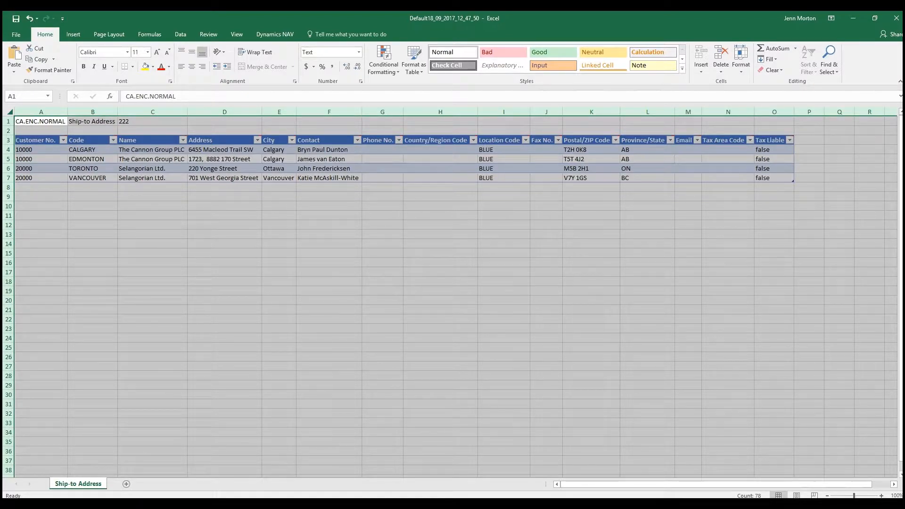
Step: Enter customer 10000, code Edmonton-2 and name The Cannon Group PLC in row 8
click(40, 187)
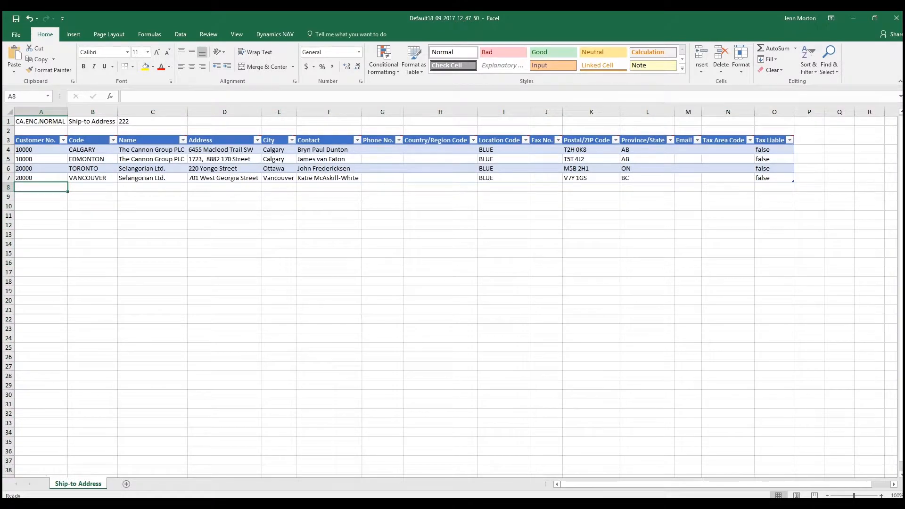
text(10000)
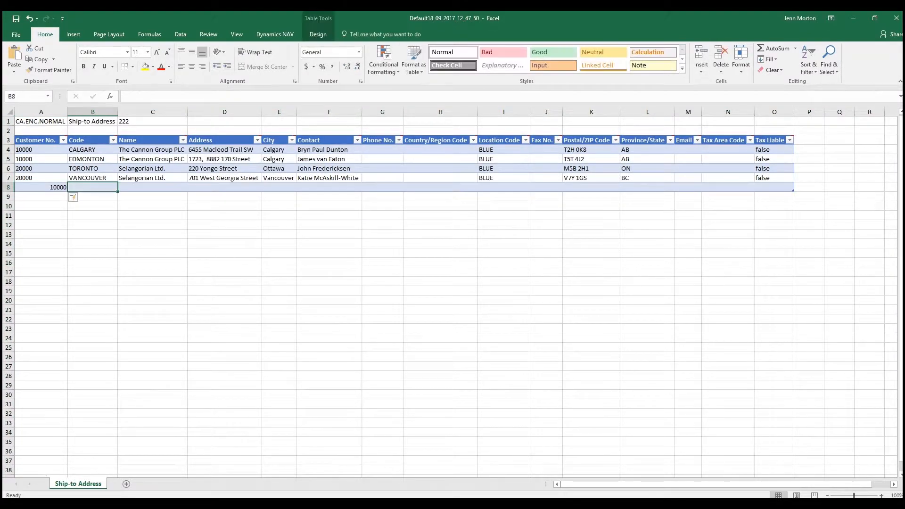
text(Edmonton)
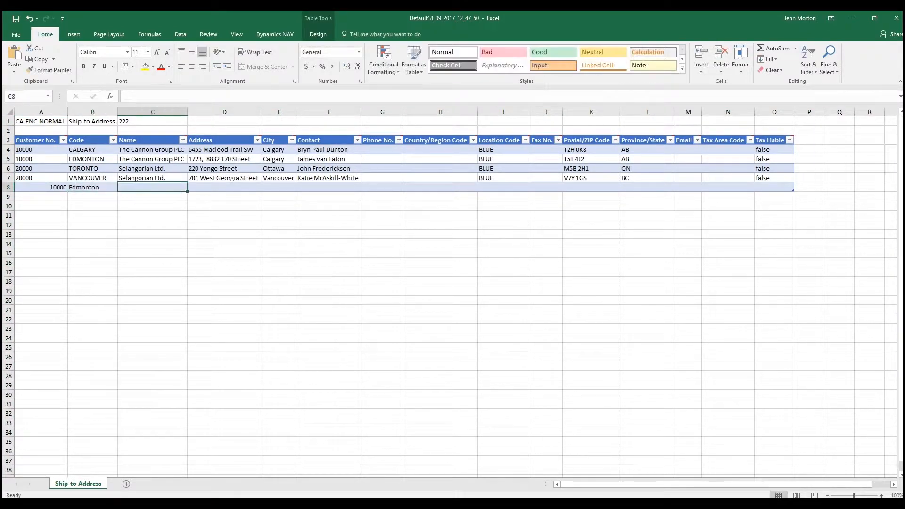
text(The Cn)
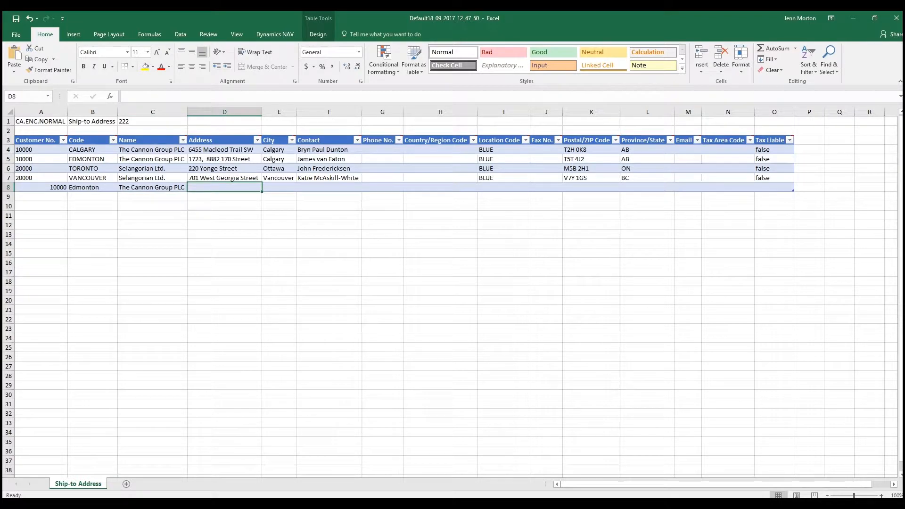
click(92, 187)
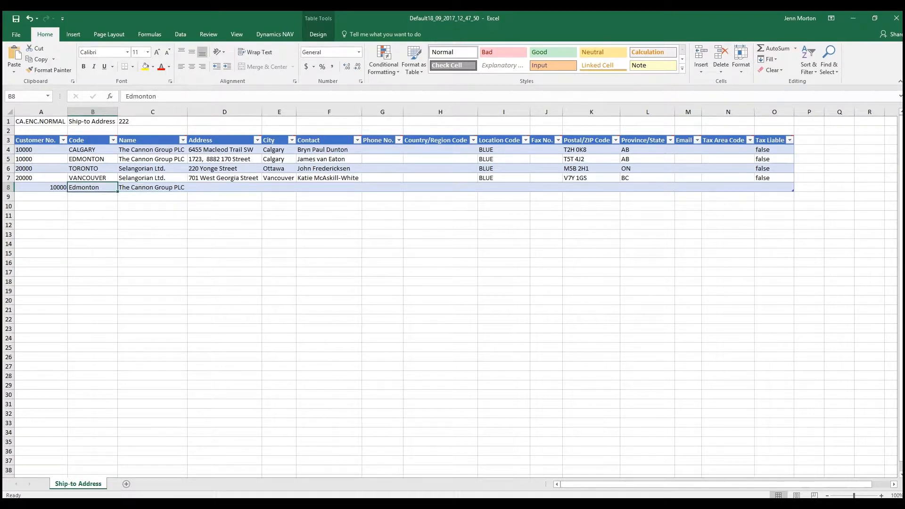
double_click(83, 187)
text(-2)
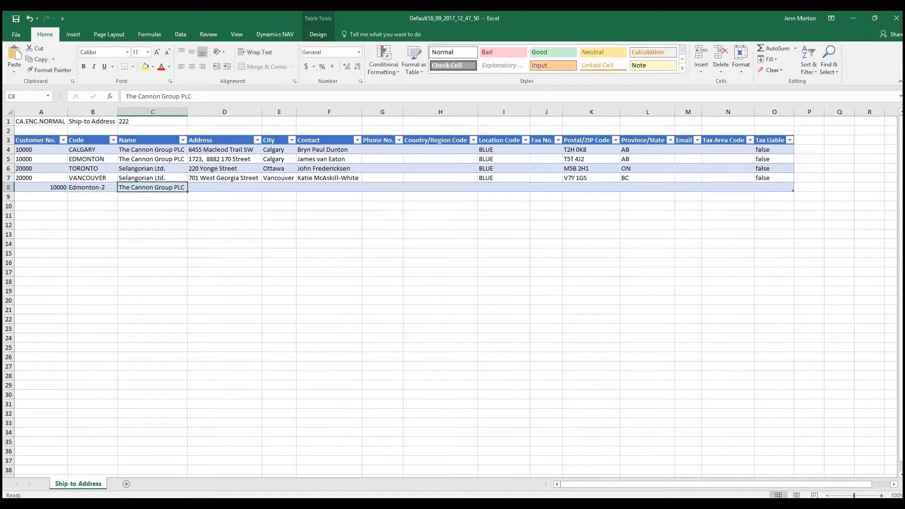
key(Tab)
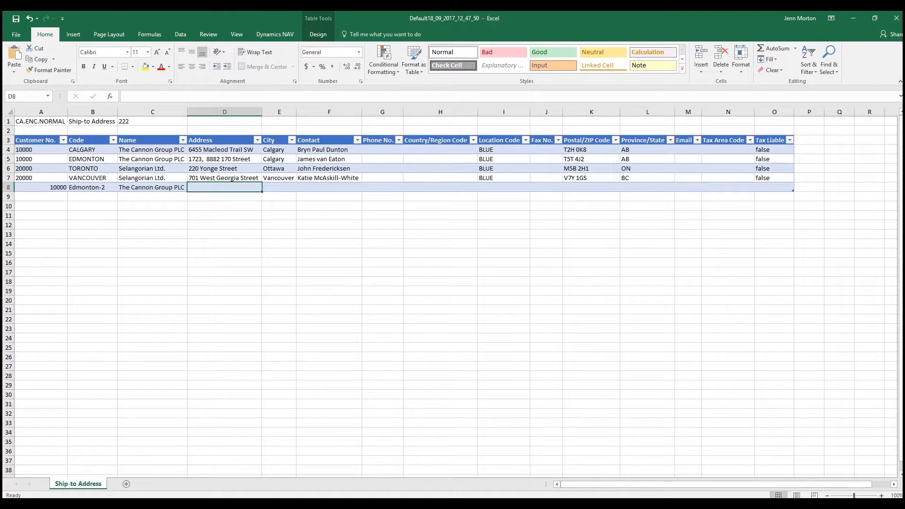
text(458 Gr)
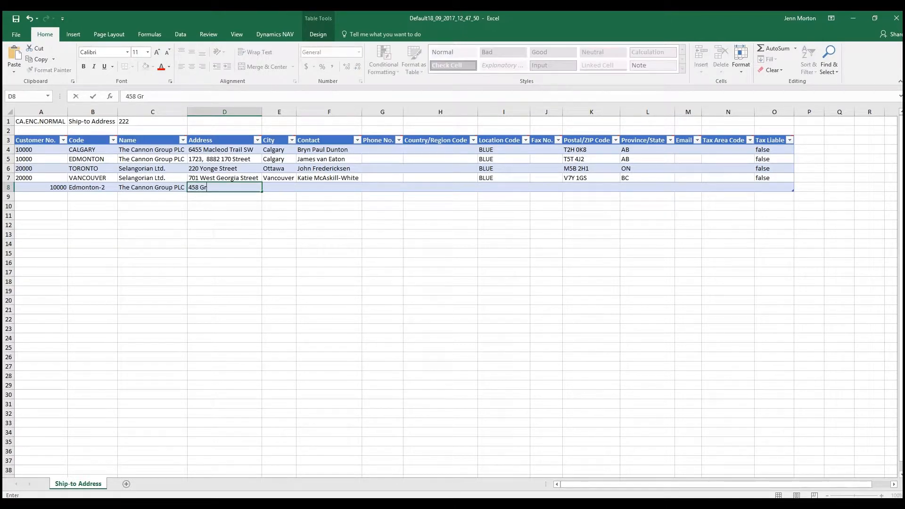
text(iger Way)
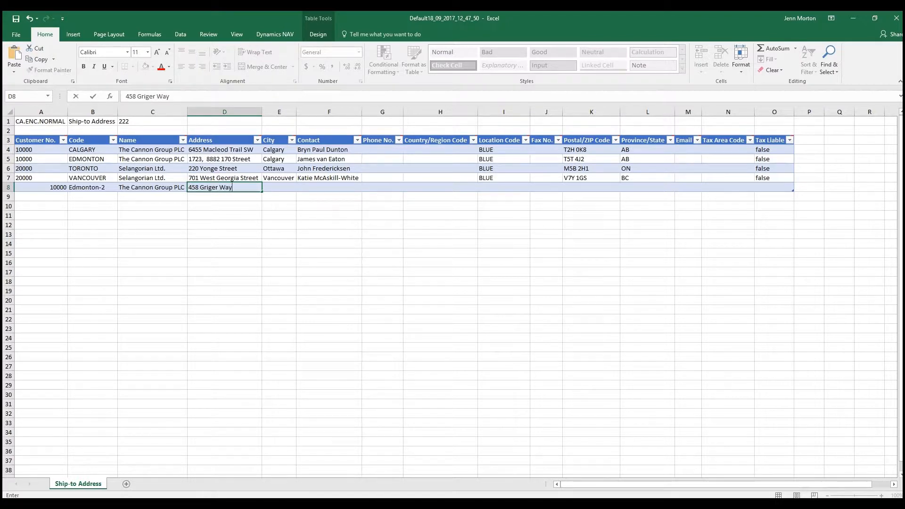
text(Calgary)
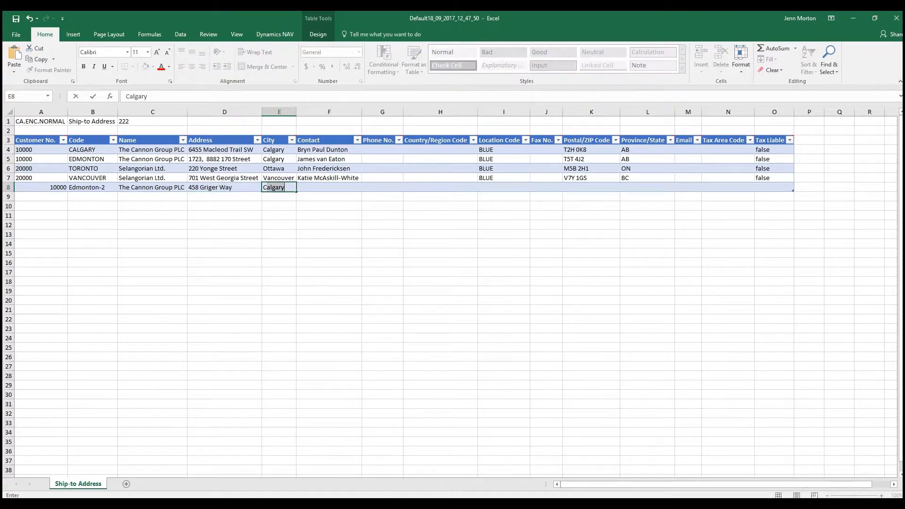
key(Tab)
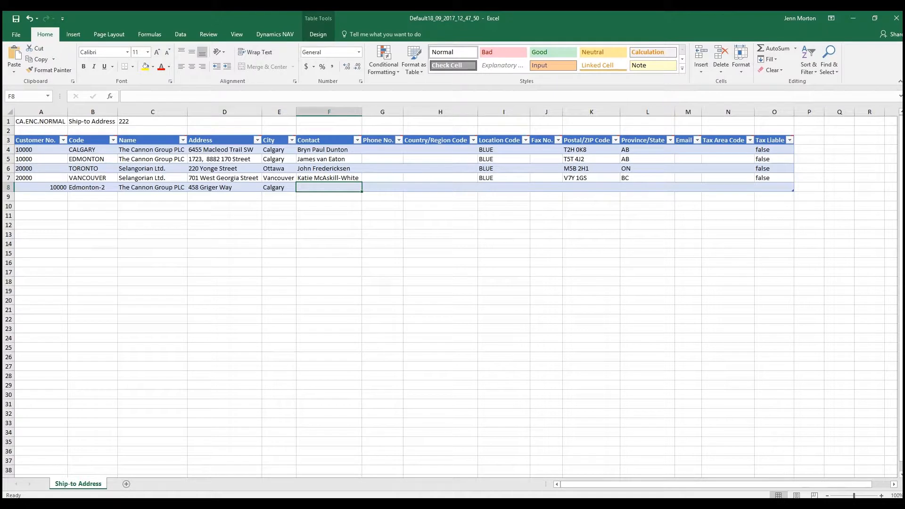
text(Jenn Smith)
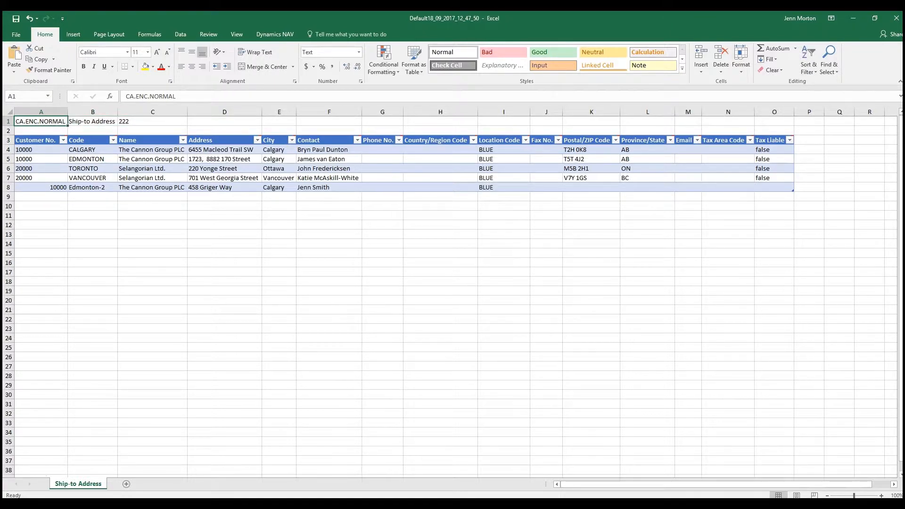
click(92, 121)
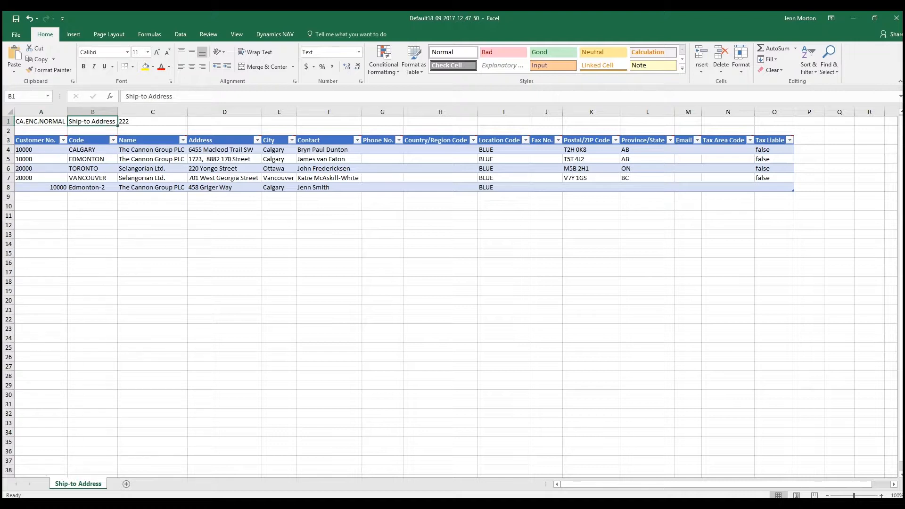
click(152, 121)
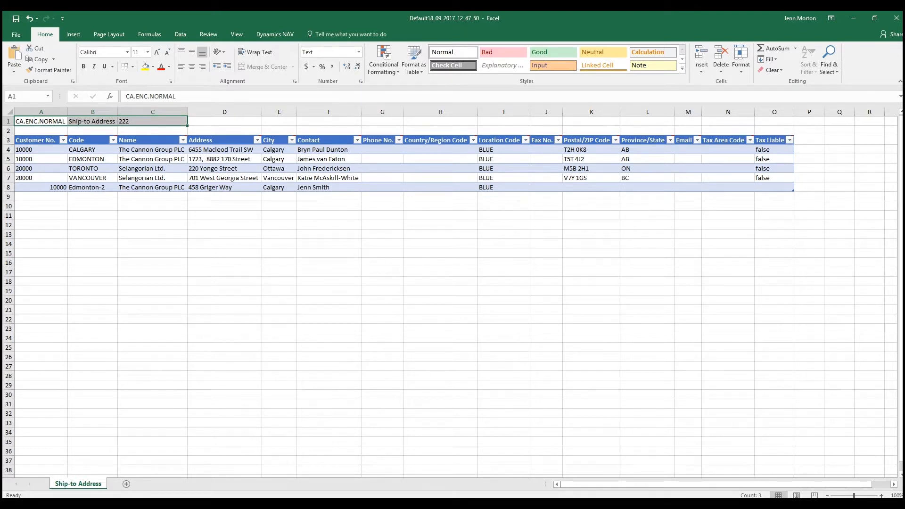
mouse_move(76, 139)
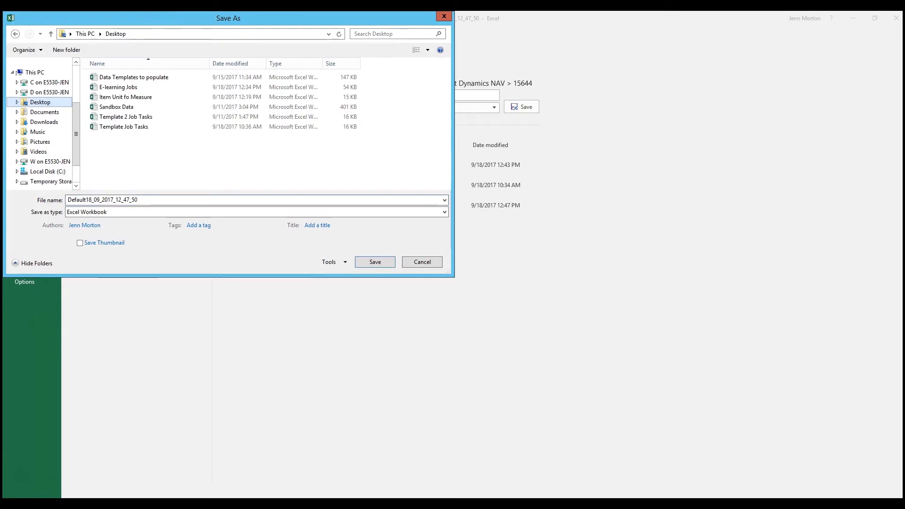
Step: Save the workbook with the file name Ship to Address
text(Ship to)
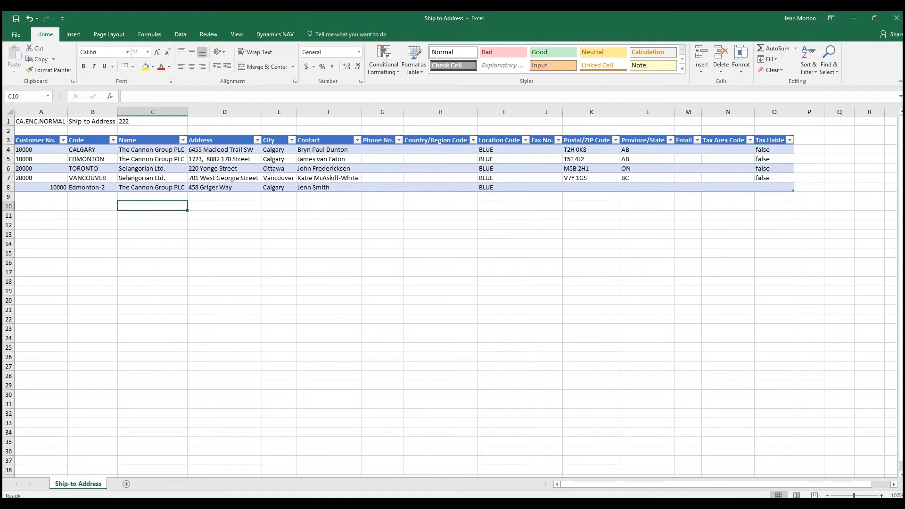
Step: Add customer 30000 in row 9, then enter and select 1000 and Calgary in A13:B13
text(30)
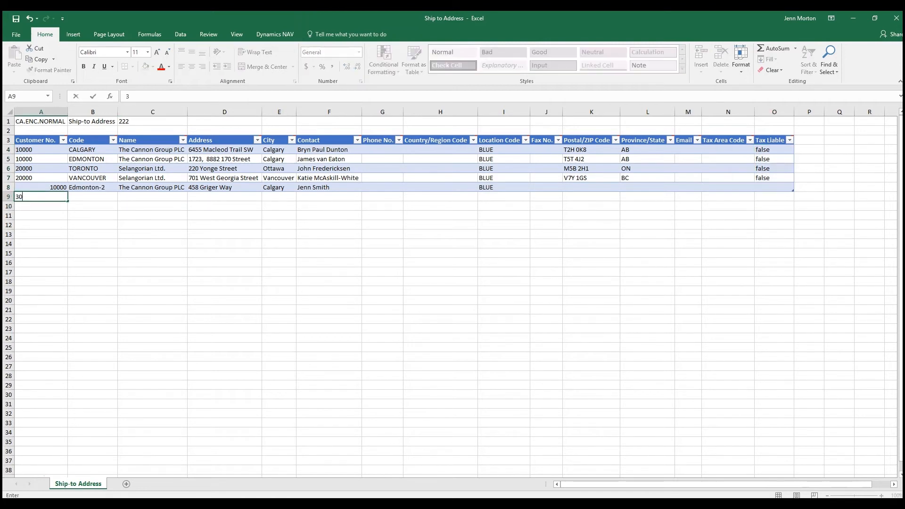
key(tab)
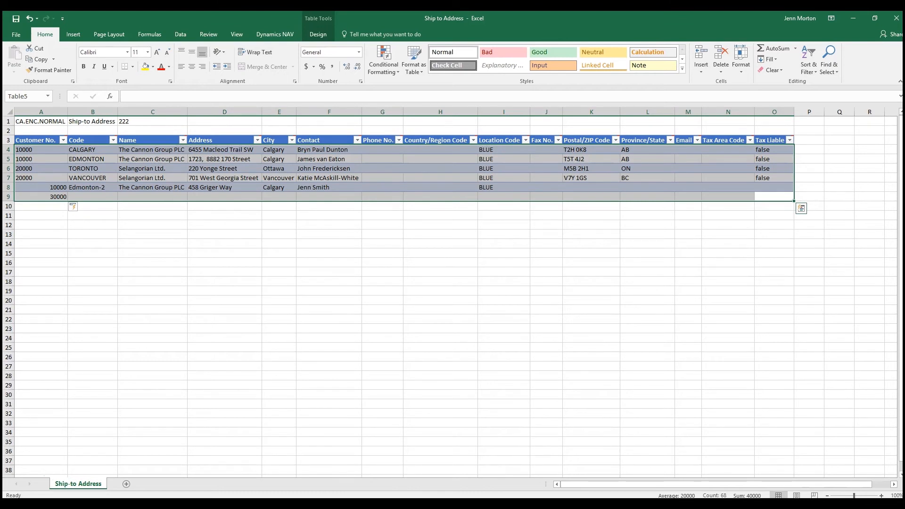
click(41, 234)
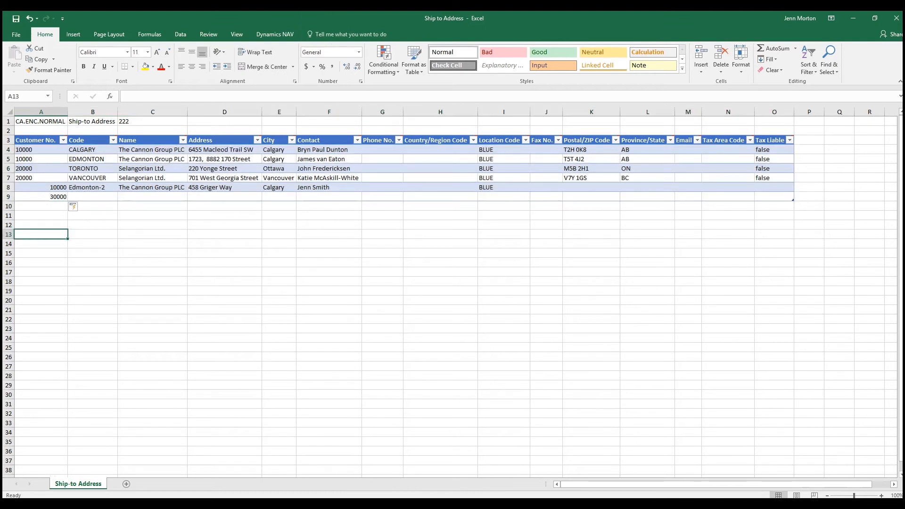
text(1000)
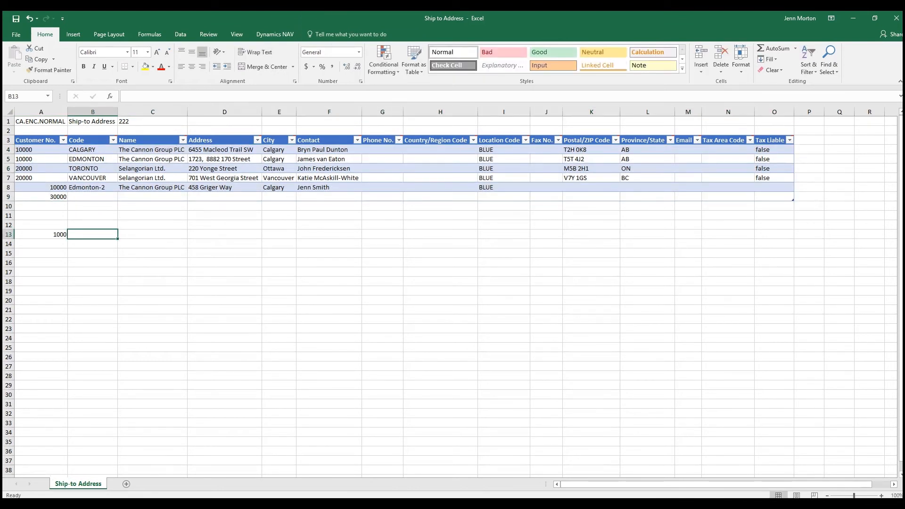
text(Calgary)
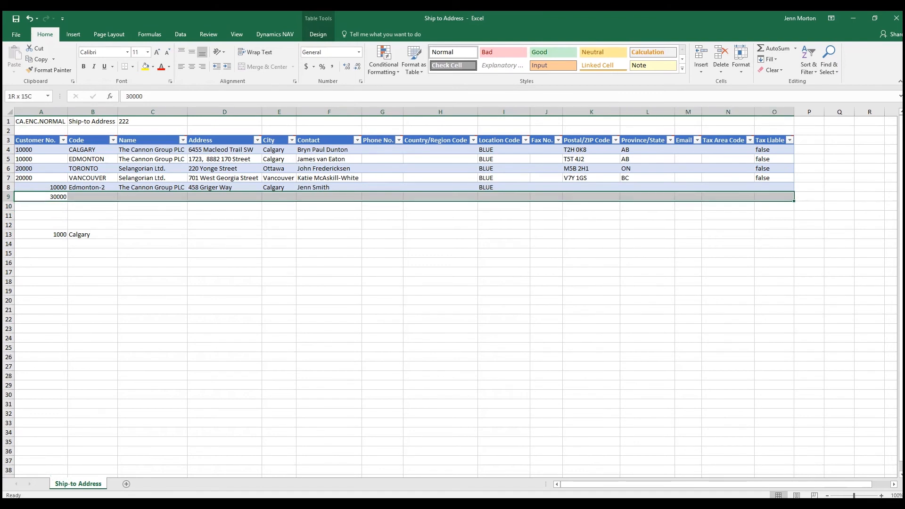
click(40, 234)
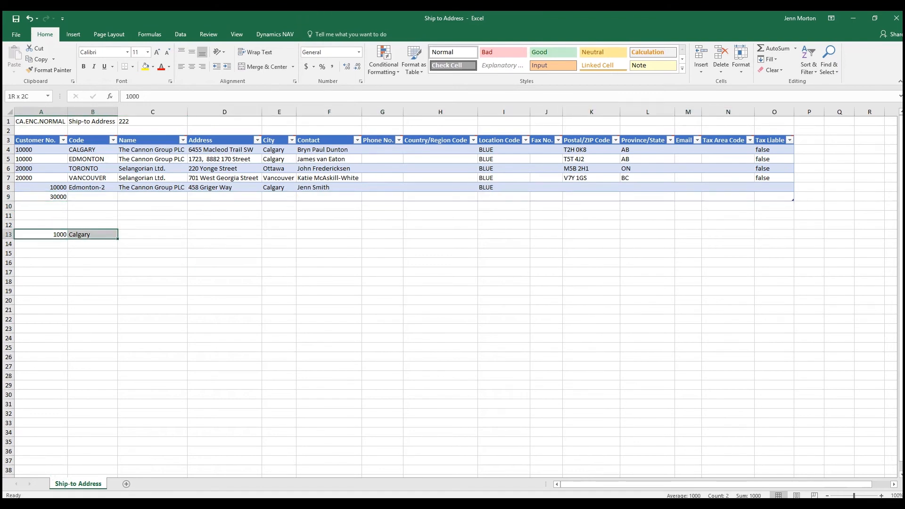